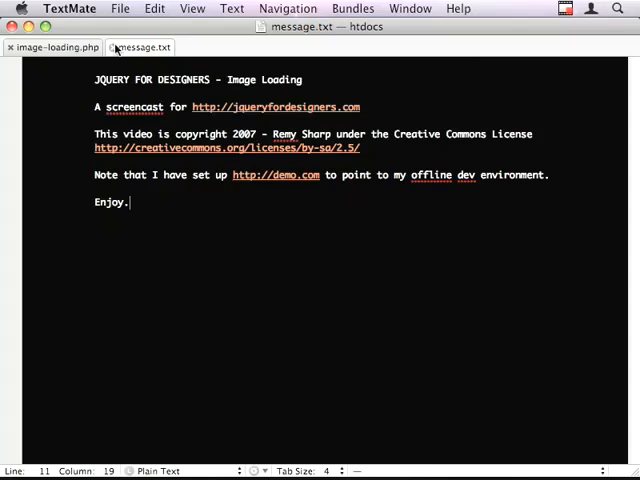
Close the message.txt tab and scroll through image-loading.php
left_click(52, 47)
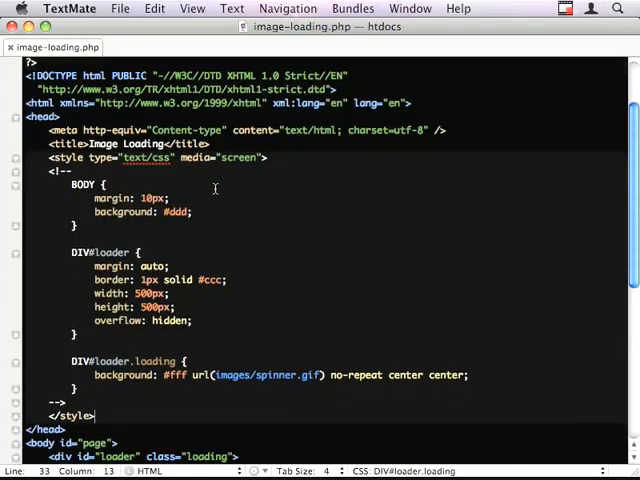
mouse_move(266, 335)
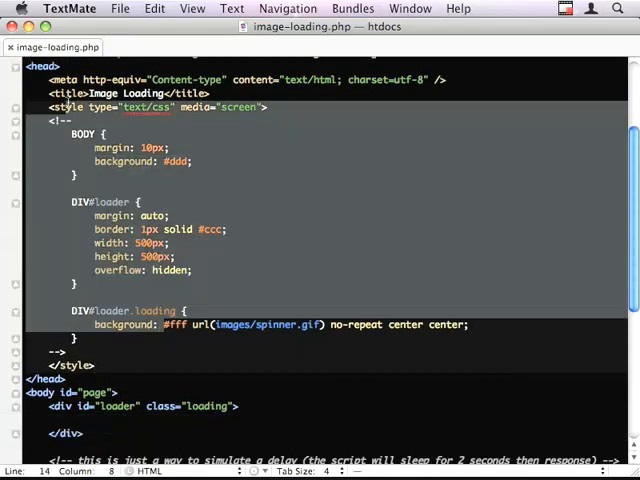
scroll("down", 3)
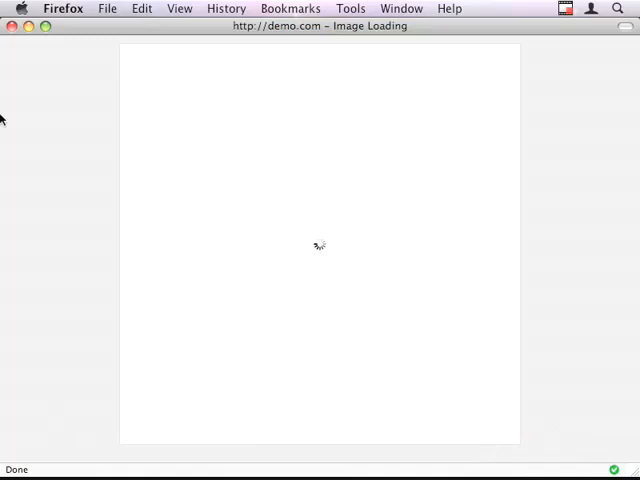
mouse_move(361, 105)
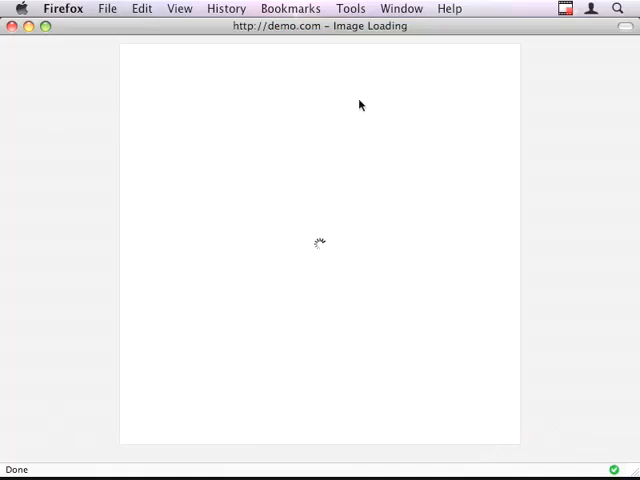
mouse_move(345, 245)
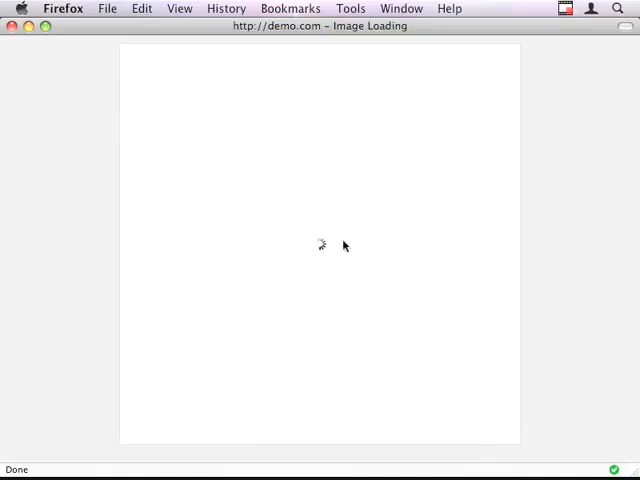
mouse_move(351, 311)
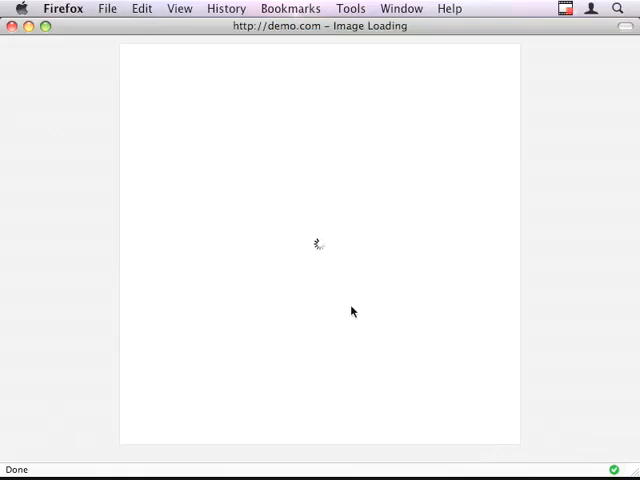
mouse_move(304, 211)
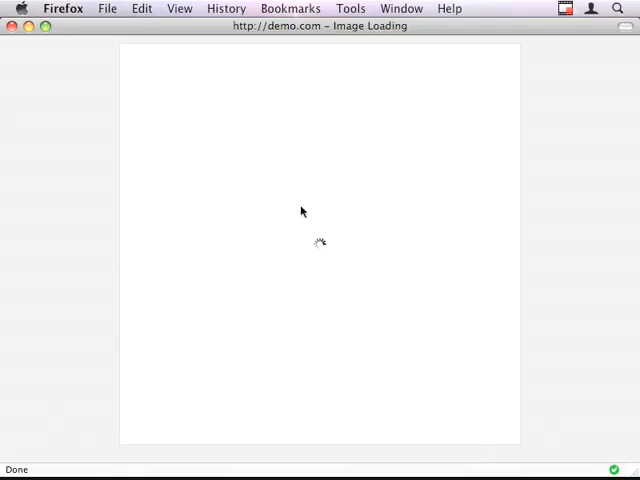
mouse_move(337, 267)
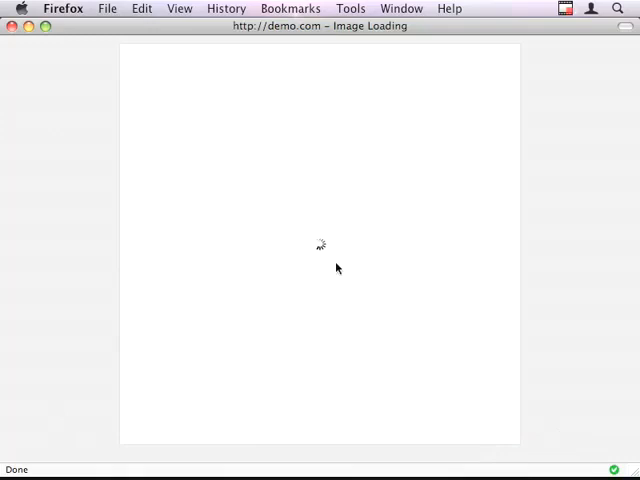
mouse_move(364, 218)
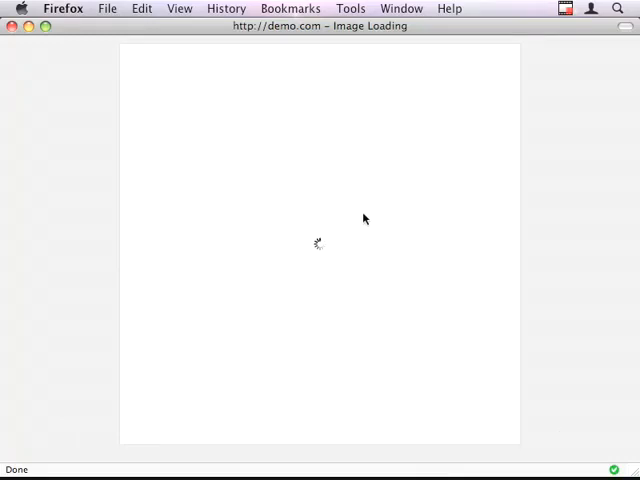
mouse_move(334, 280)
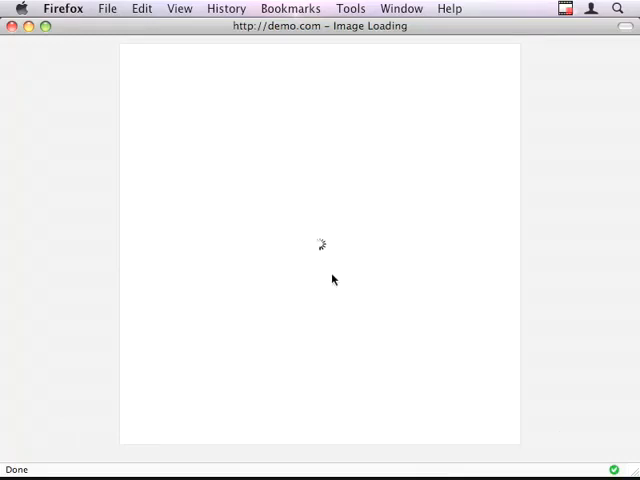
mouse_move(368, 249)
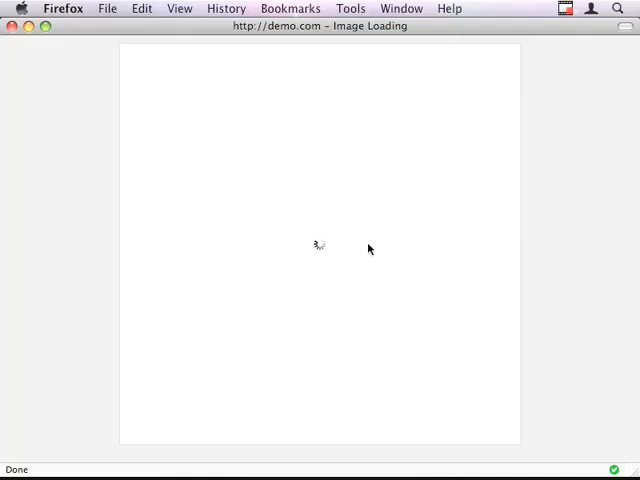
mouse_move(276, 232)
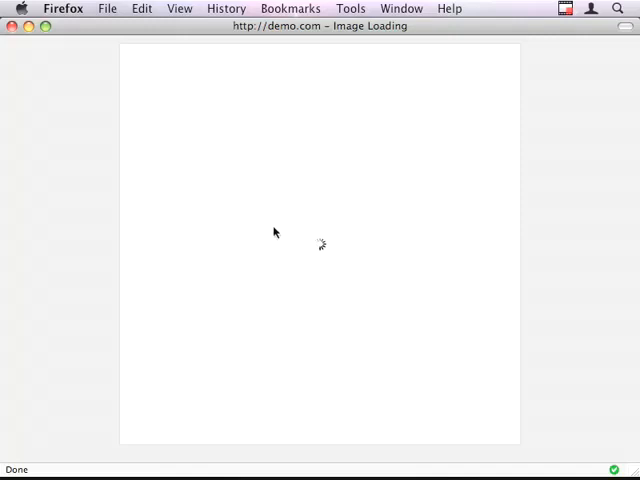
mouse_move(340, 268)
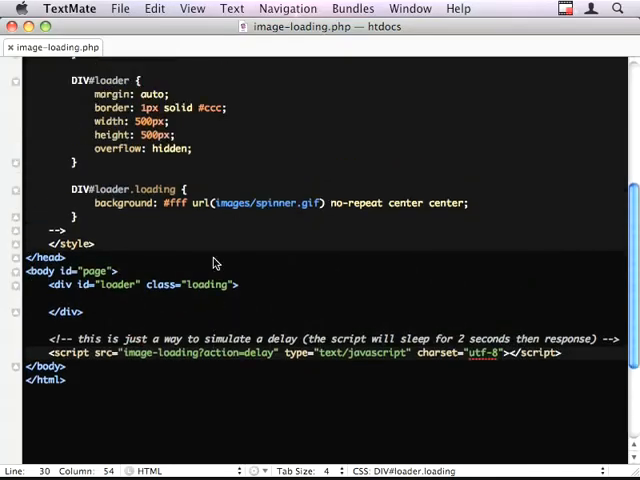
scroll("up", 3)
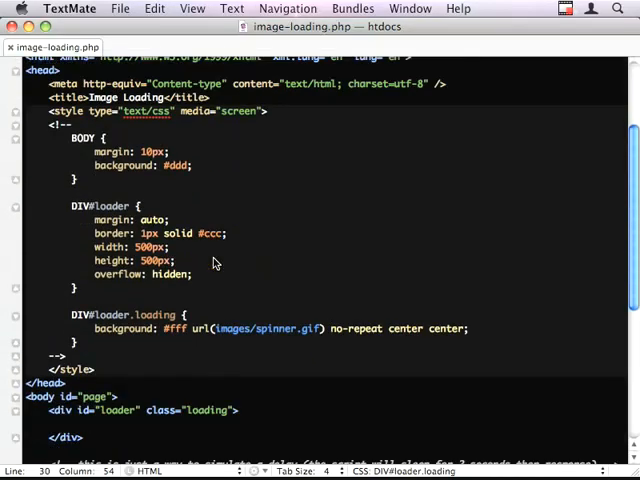
scroll("down", 3)
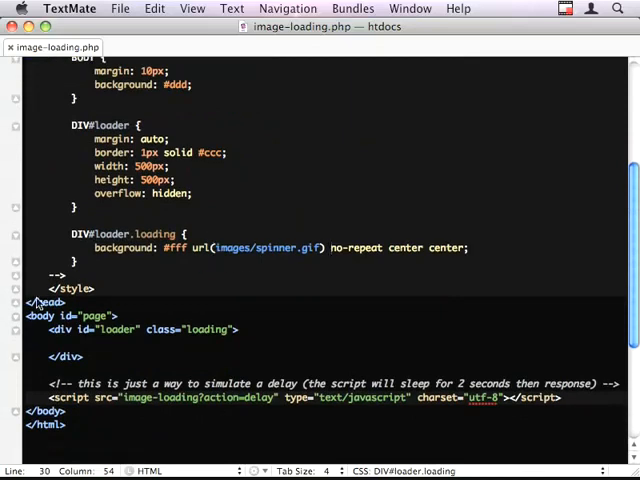
scroll("up", 3)
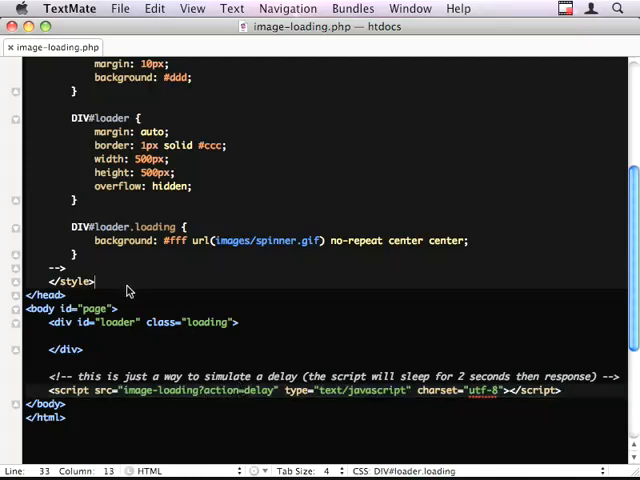
Include js/jquery.js and add a ready handler whose new Image logs 'we've loaded the image' on load
type("jquery.js\" type=\"text/javascript\" charset=\"utf-8\"></script>")
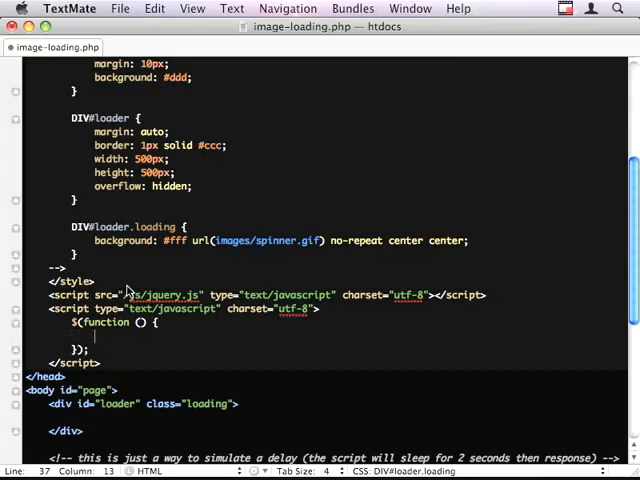
type("var img")
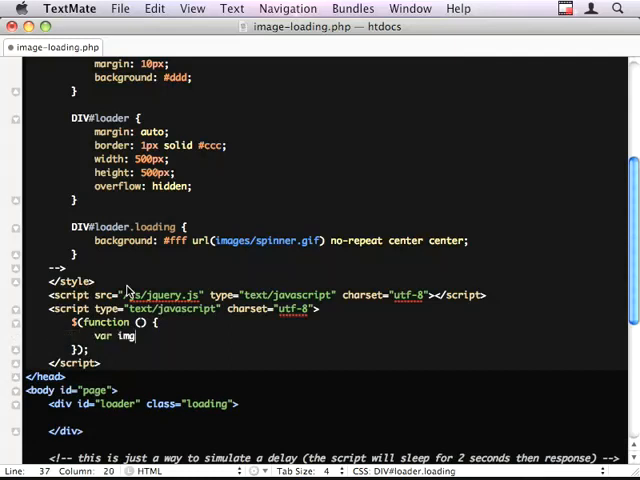
type("= new Image")
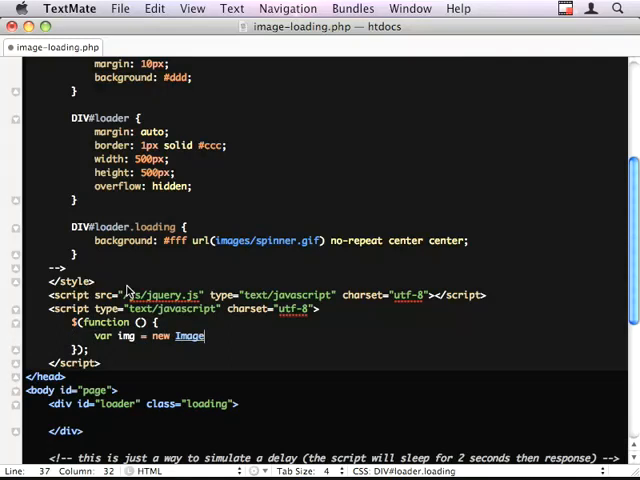
type("();")
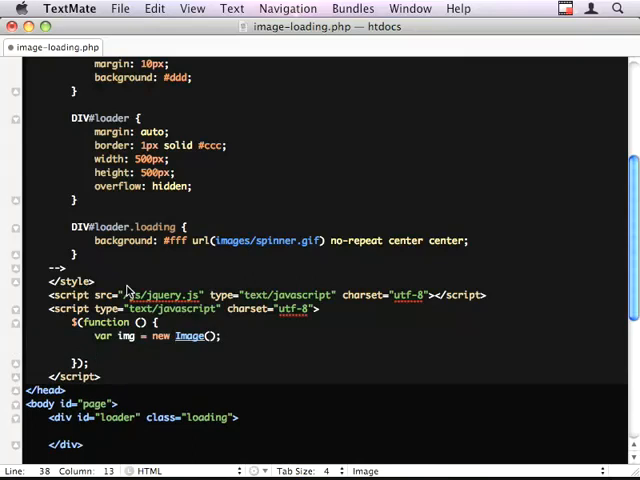
type("$(img)")
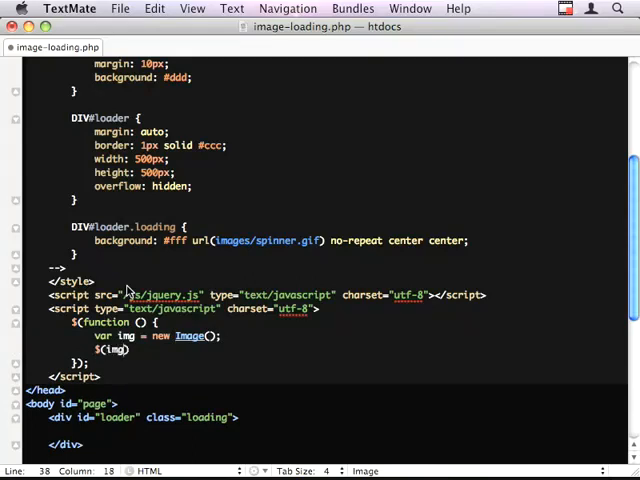
type(".load(function () {")
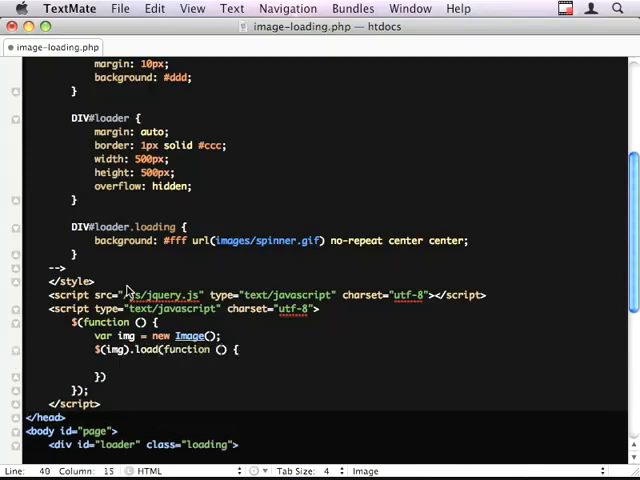
type("console.log(\"we've load")
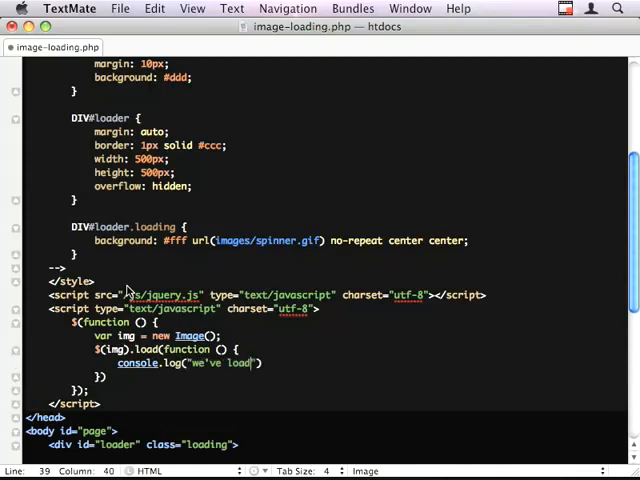
type("ed the image")
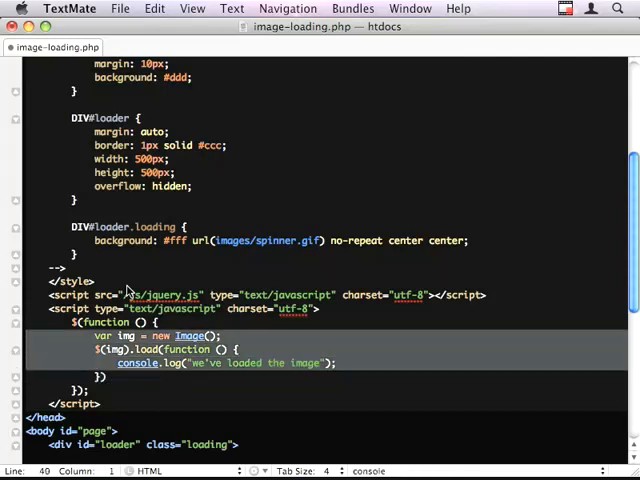
Chain .attr('src', '/images/steep.jpg') onto the image after its load handler
type(".attr()")
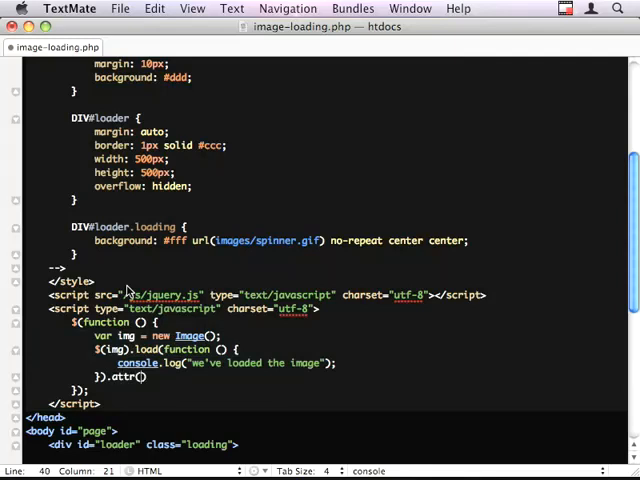
type("'src', ''")
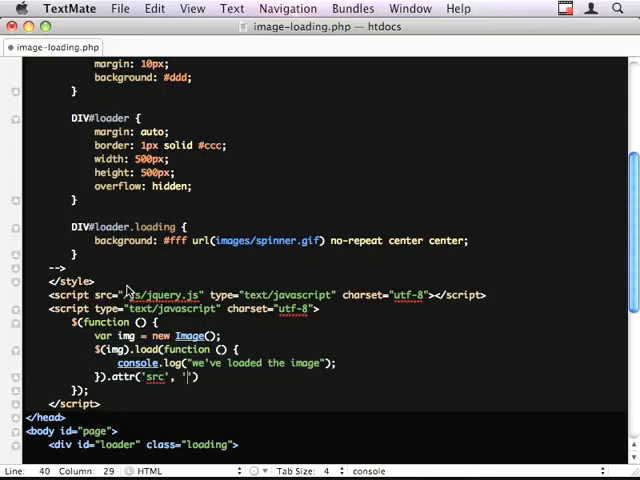
type("/images/steep.jpg")
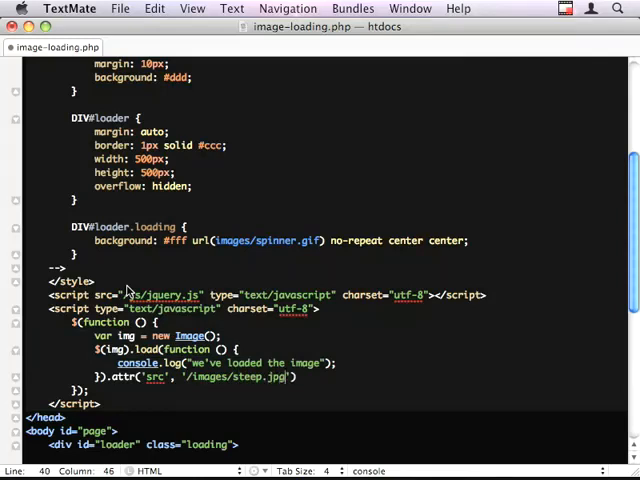
type(");")
type("<im")
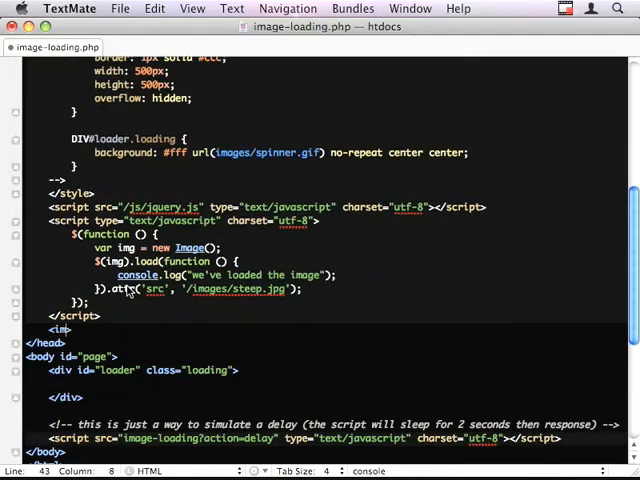
type("src=\"\"")
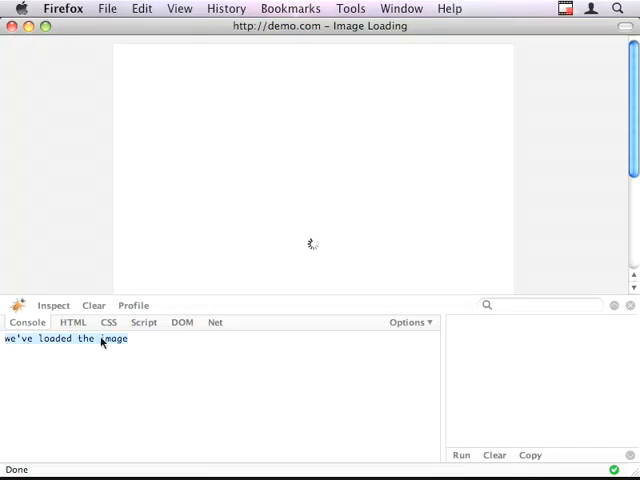
Reload the page in Firefox and check the console for 'we've loaded the image'
left_click(629, 305)
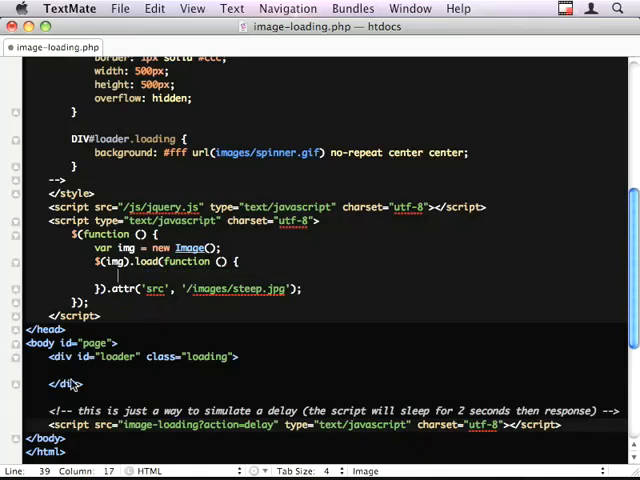
mouse_move(155, 360)
type("$('#")
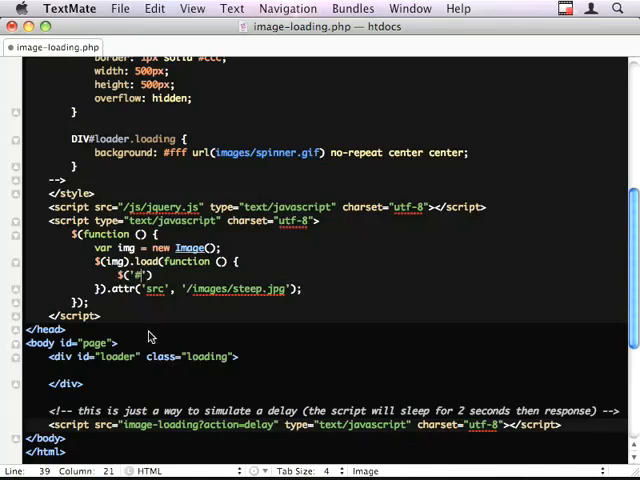
Replace the log line with $('#loader').removeClass('loading').append(img) and test in Firefox
type("#loader').")
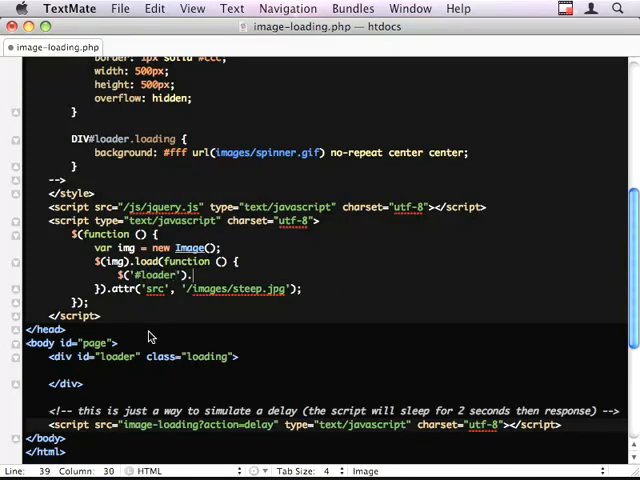
type("removeClass")
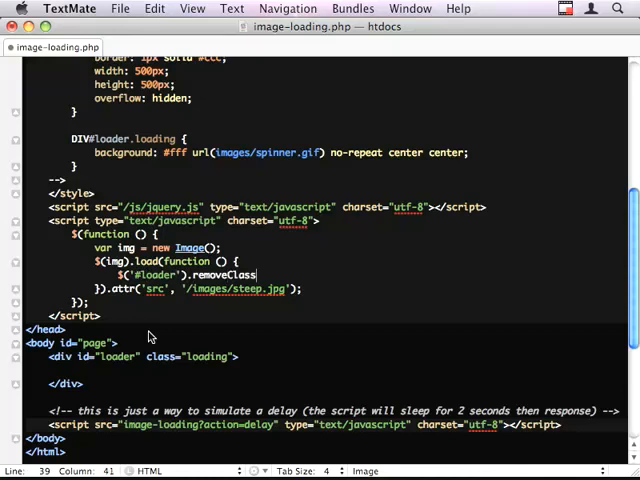
type("('l'")
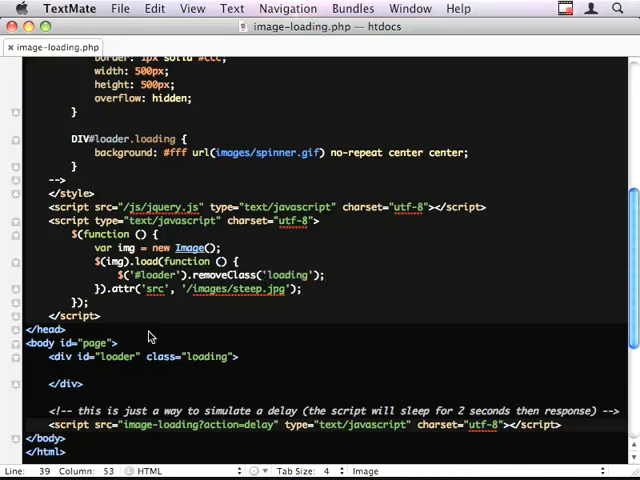
type(".append(")
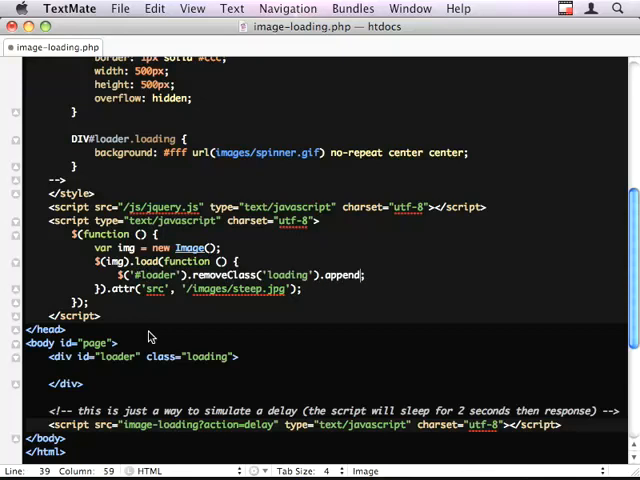
type(");")
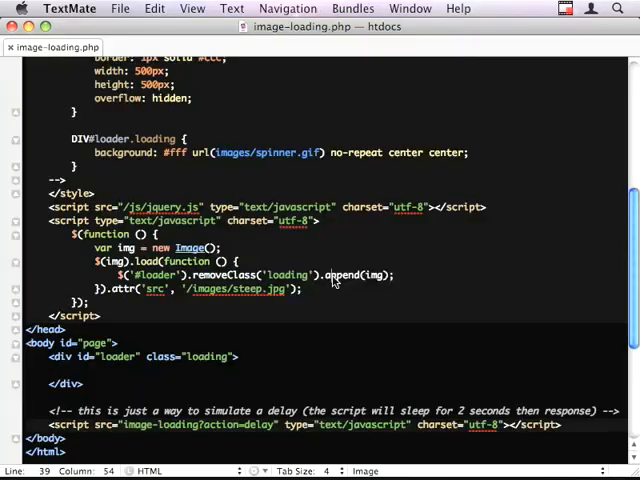
left_click(118, 275)
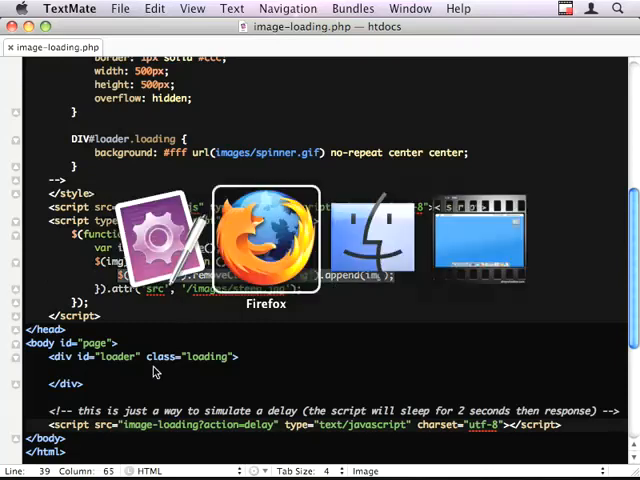
left_click(266, 240)
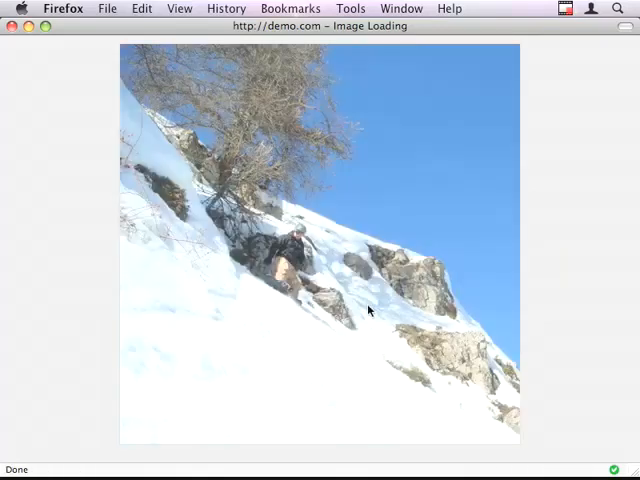
mouse_move(100, 213)
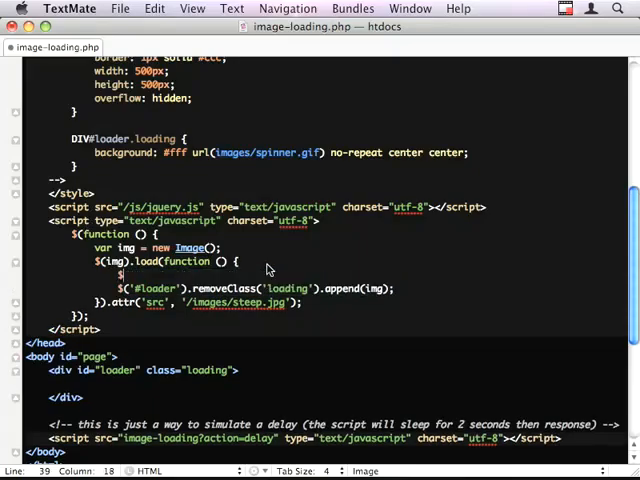
Add $(img).hide() before the append and $(img).fadeIn('slow') after it
type("$(img).h")
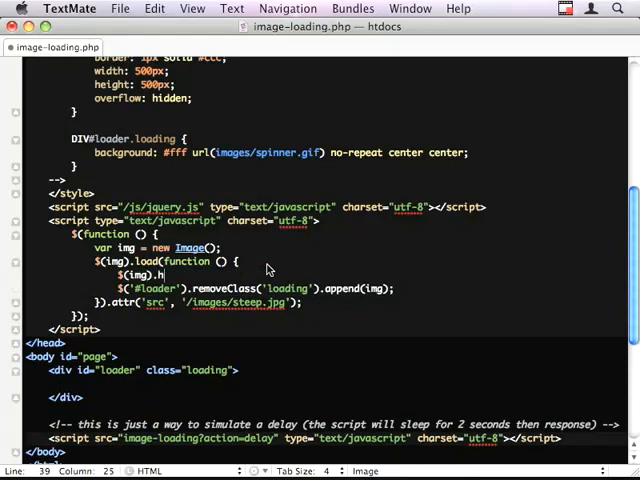
type("ide();")
type("$(img).")
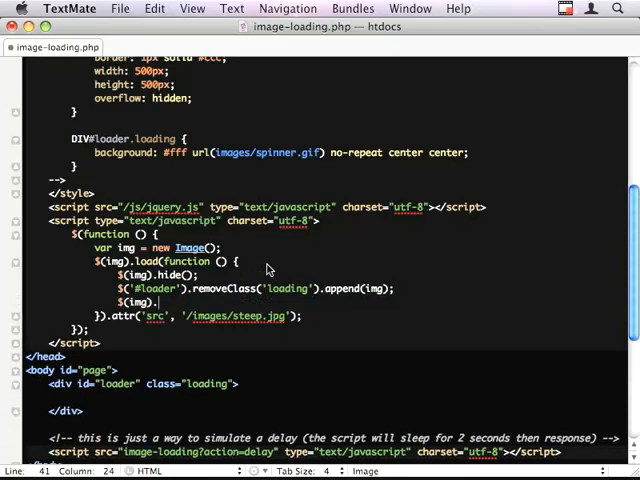
type("fadeIn('slow');")
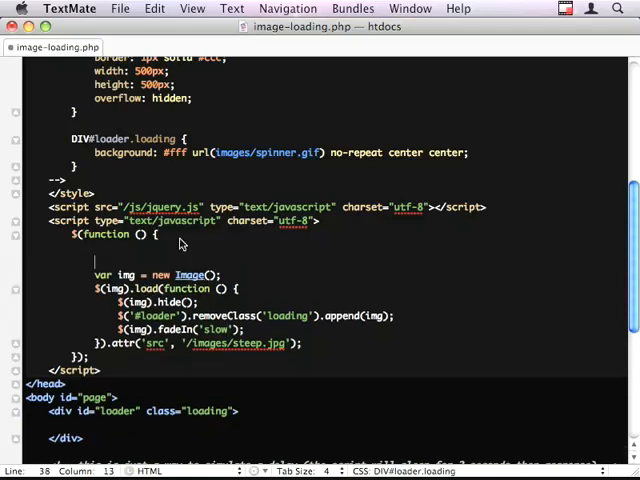
Wrap the image code in function loadImage() and call it from a $('a').click handler
type("function load")
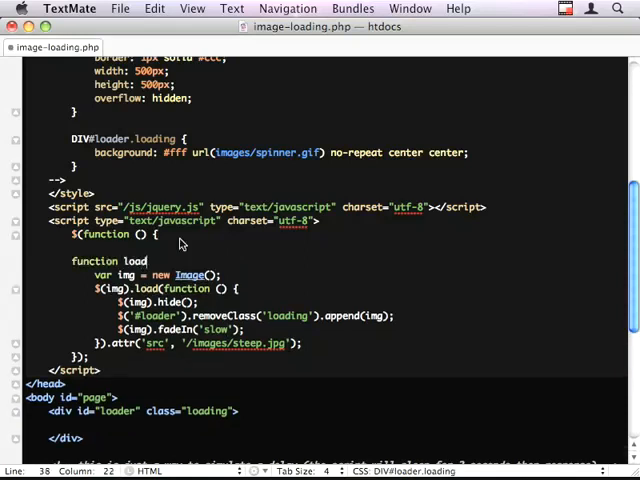
type("Image() {")
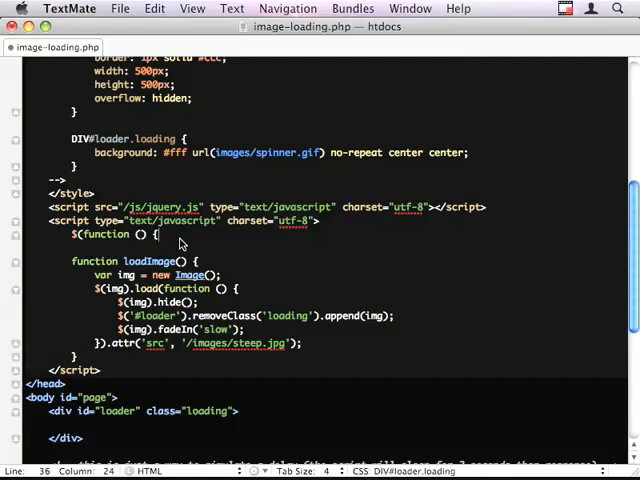
key("return")
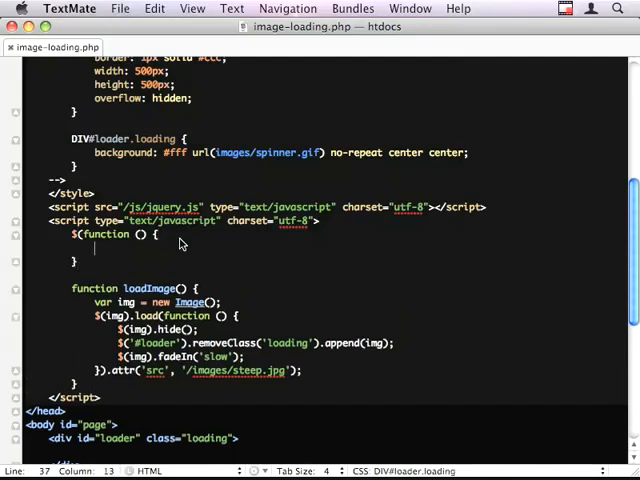
type("$('').click")
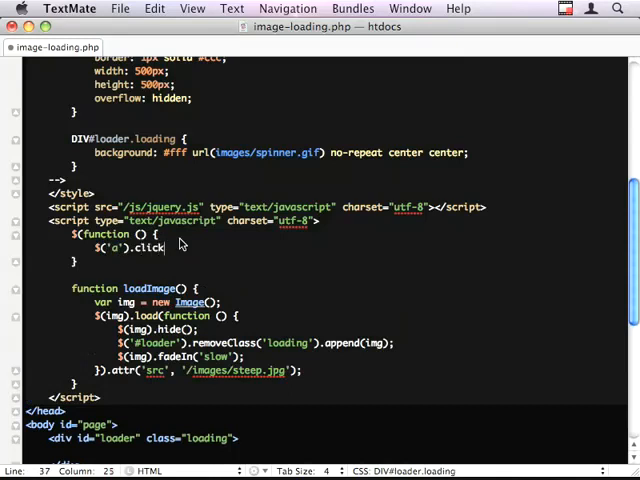
type("(function () {")
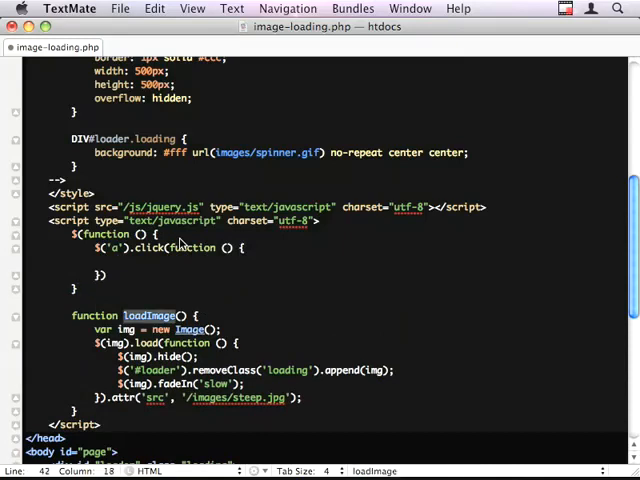
type("loadImage()")
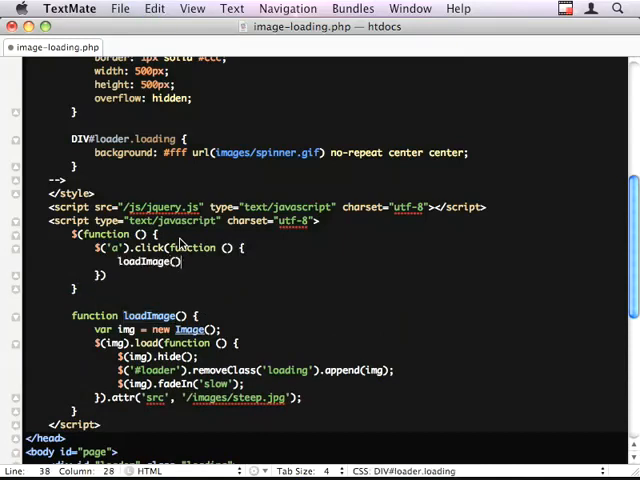
Add a <a href="#">Load image</a> link to the page body
scroll("down", 3)
type("<a href=\"\"></a>")
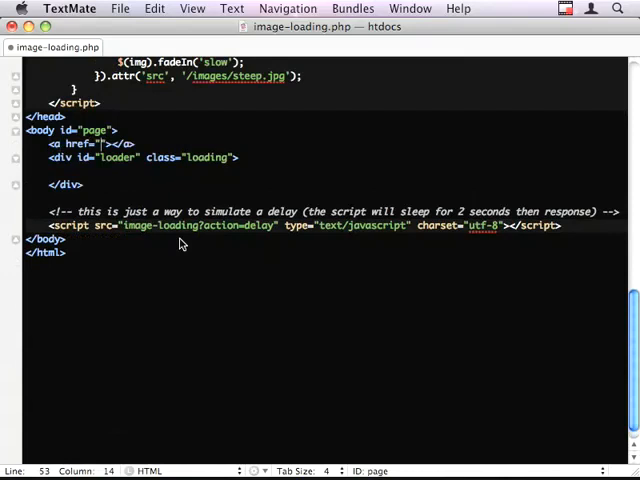
type("#")
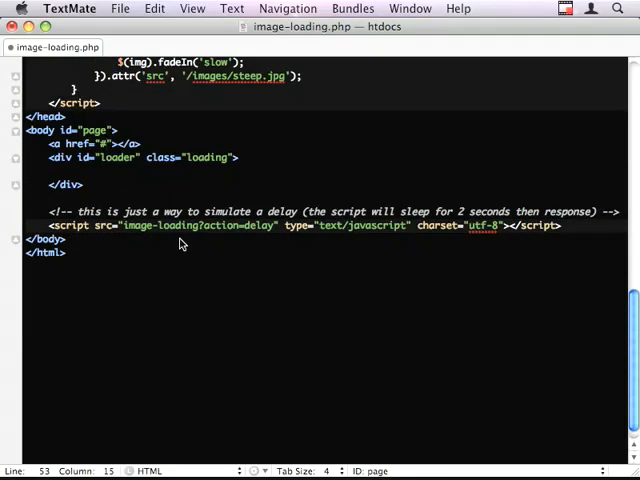
type("Load image")
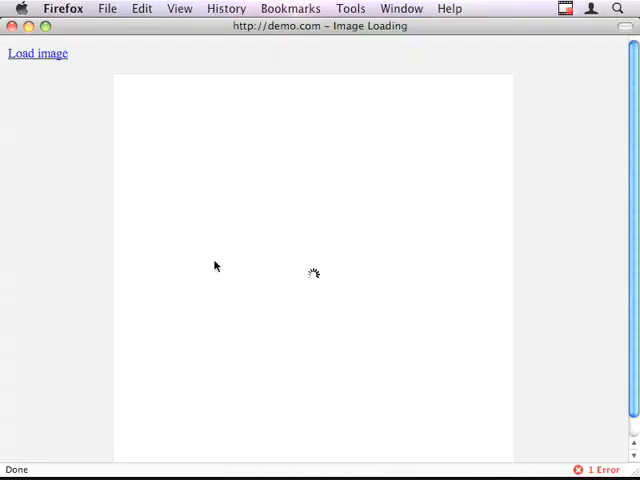
Go to line 33 and view the Firebug 'missing ) after argument list' error source
left_click(601, 470)
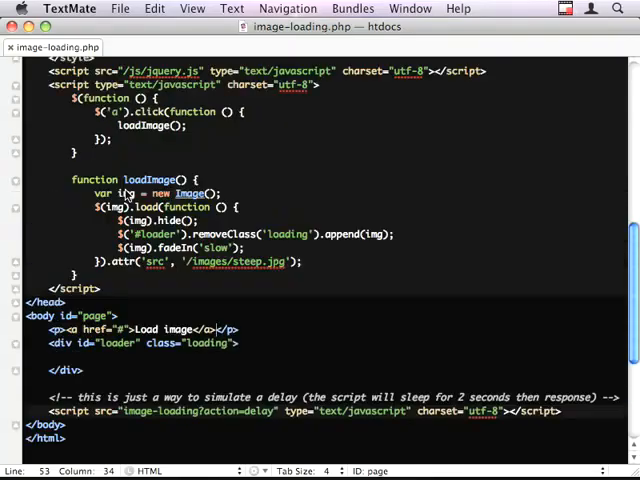
scroll("up", 3)
type("3")
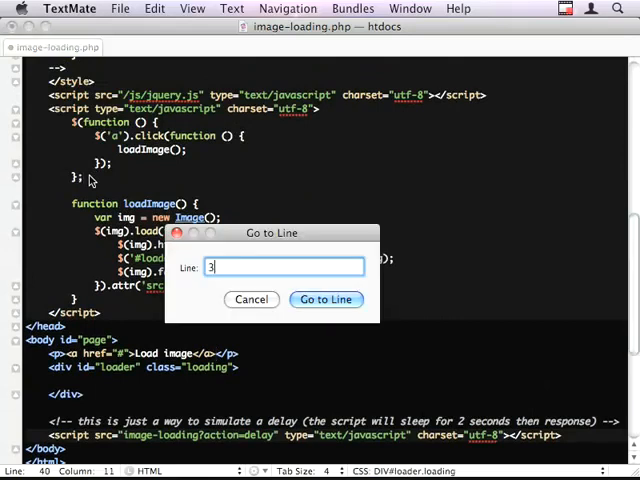
left_click(325, 299)
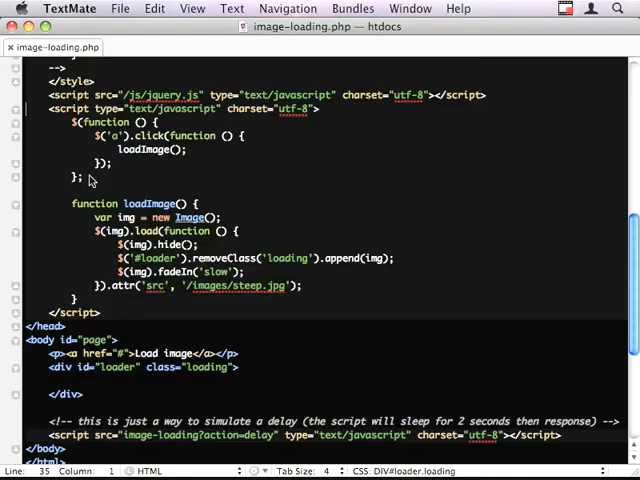
scroll("up", 3)
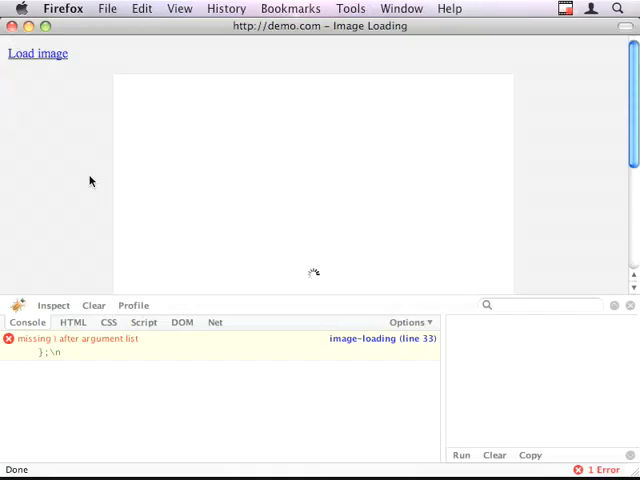
left_click(143, 321)
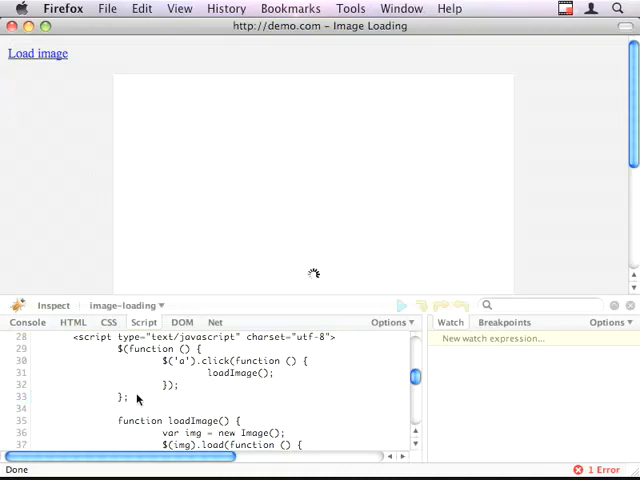
left_click(115, 398)
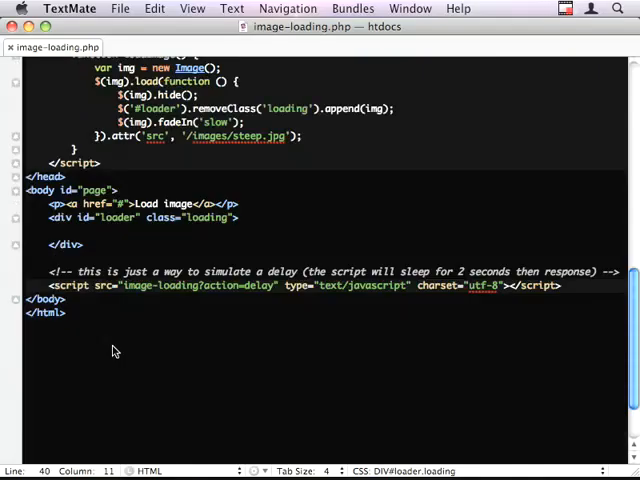
Add return false; to the click handler, then click Load image to show the photo
scroll("up", 3)
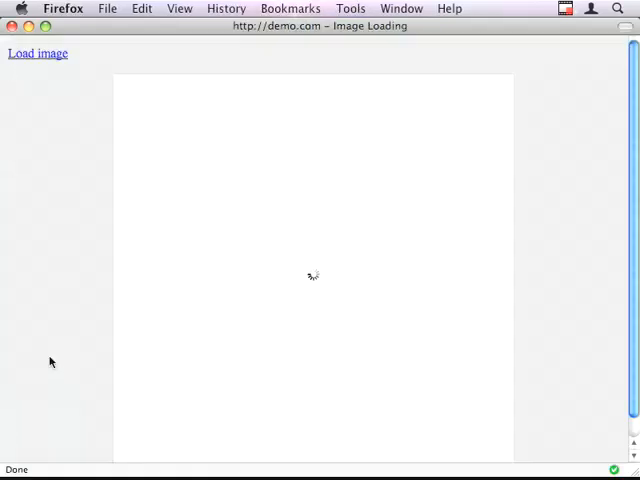
mouse_move(249, 242)
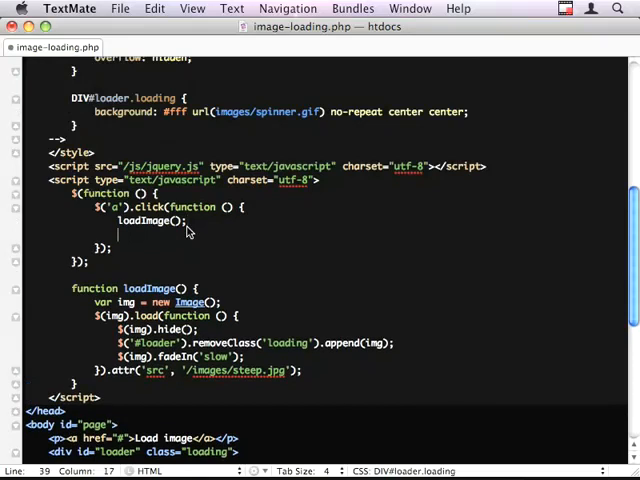
type("reu")
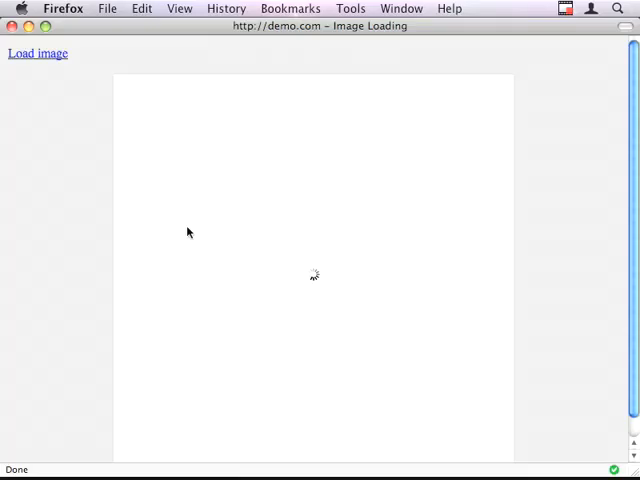
left_click(37, 53)
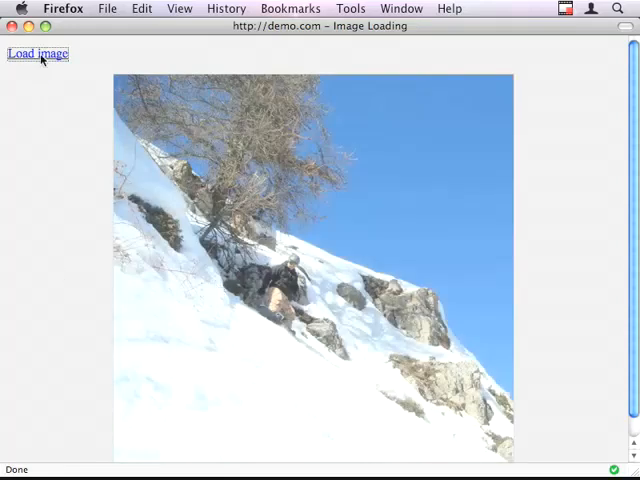
mouse_move(233, 66)
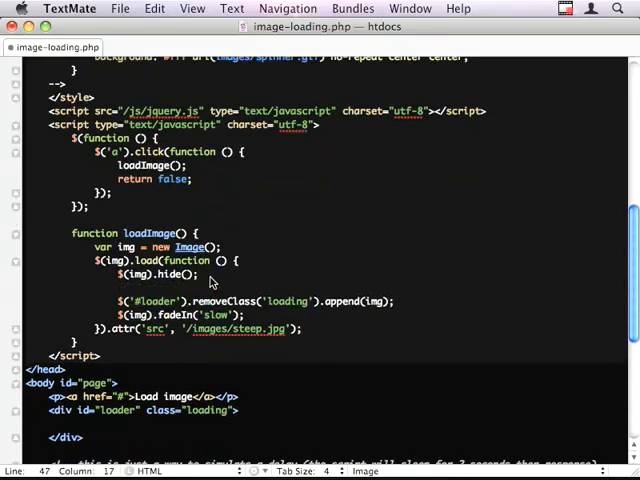
Insert $.ajax({ url: 'image-loading', data: 'action=delay' }) right after $(img).hide()
type("$.ajax({")
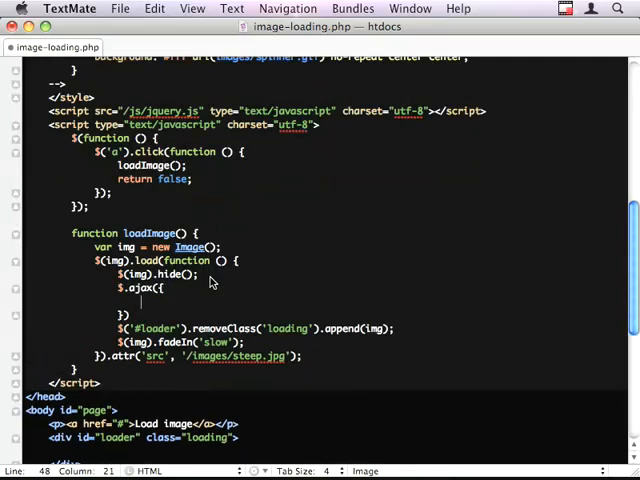
type("url:")
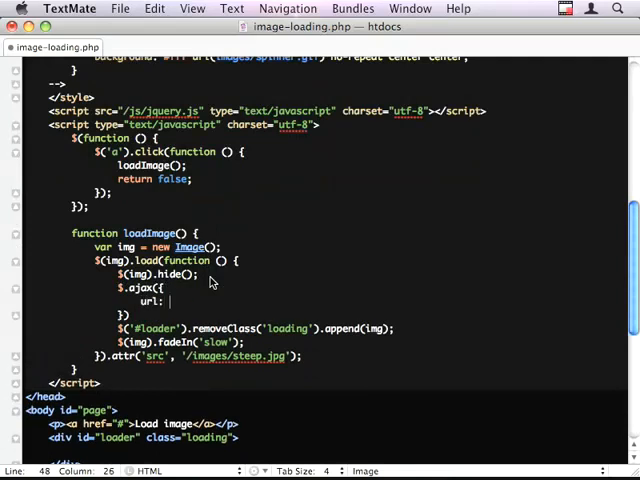
type("'image-loading',")
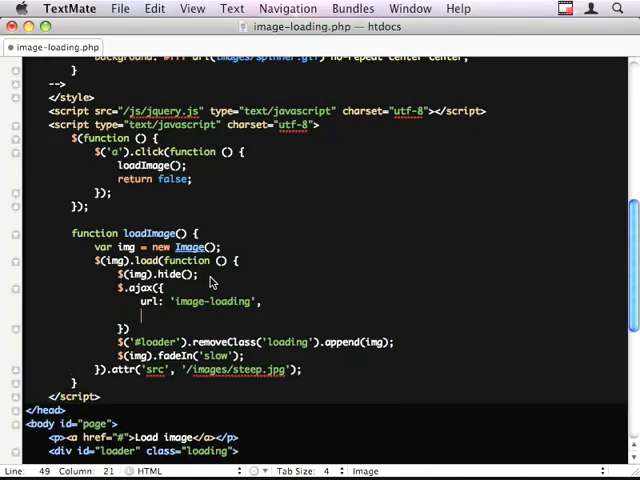
type("data: 'action'")
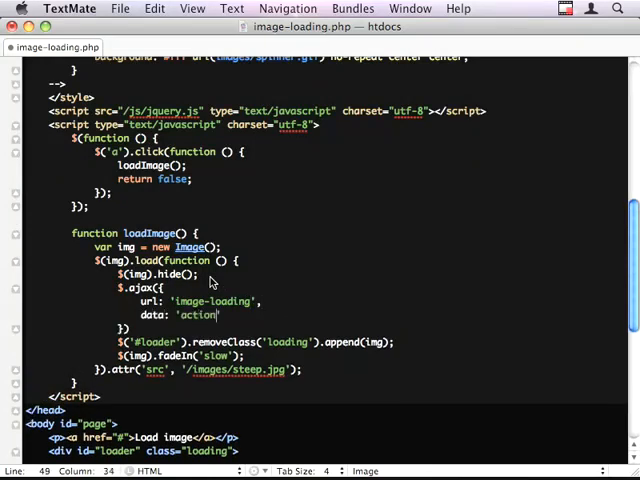
type("=delay")
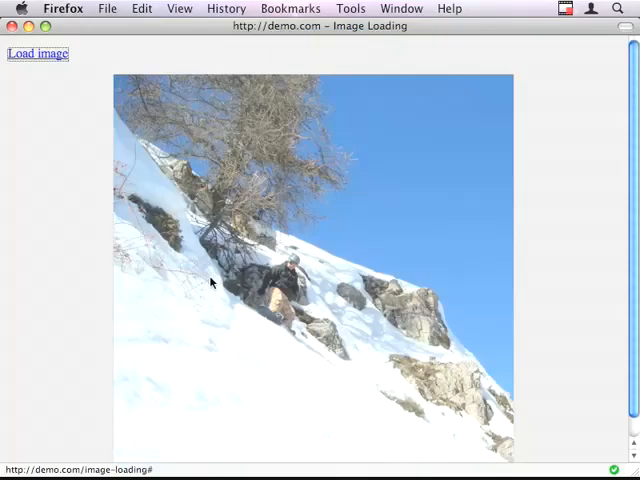
Open Firebug's Net panel, reload, and clear the request list to watch image-loading requests
left_click(38, 53)
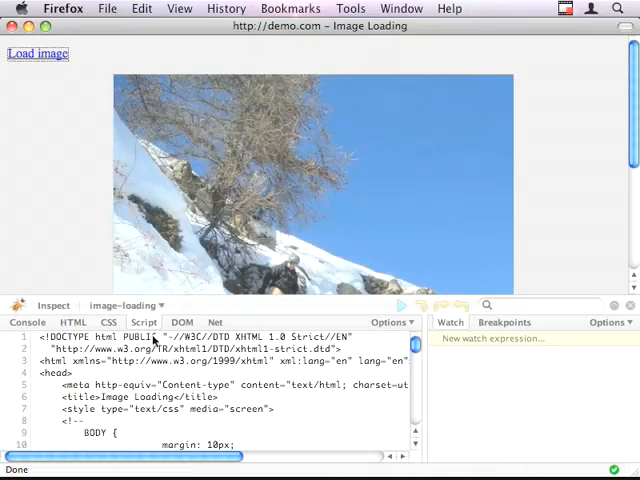
left_click(214, 322)
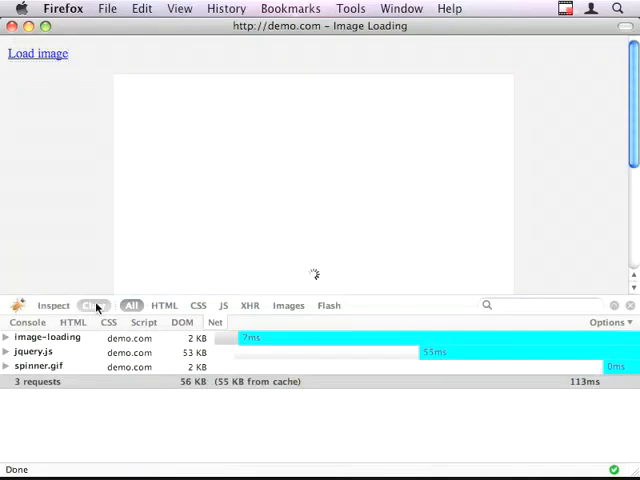
left_click(37, 53)
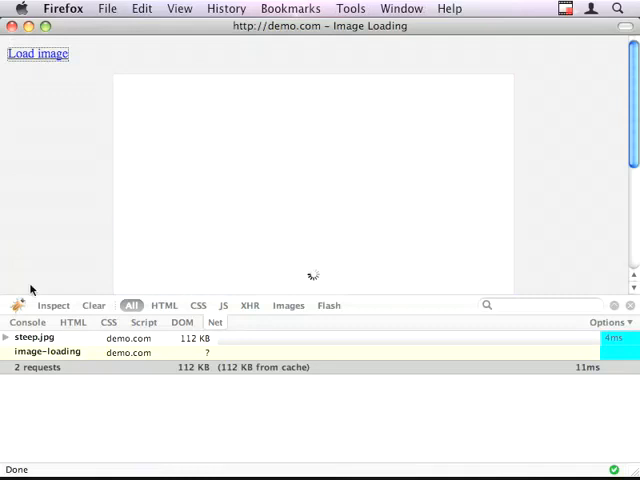
left_click(37, 53)
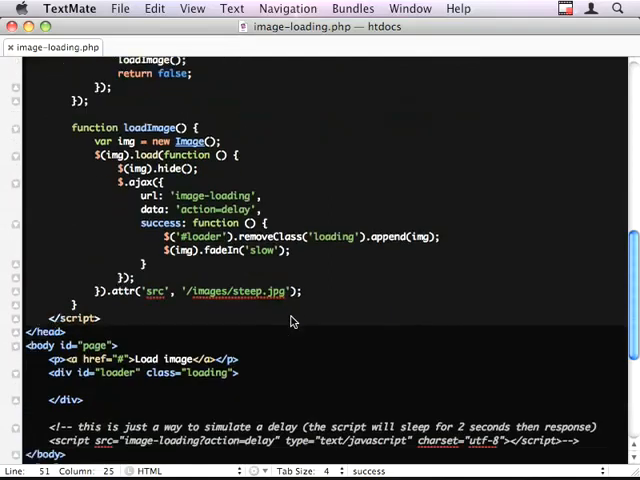
Scroll up to review the loadImage() function and its $.ajax success callback
scroll("up", 3)
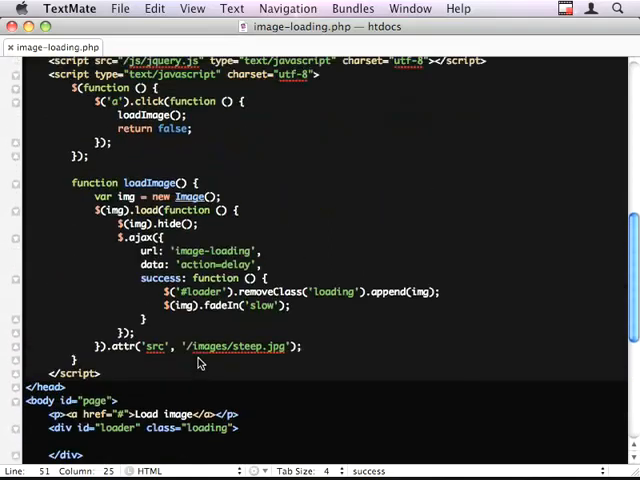
scroll("up", 3)
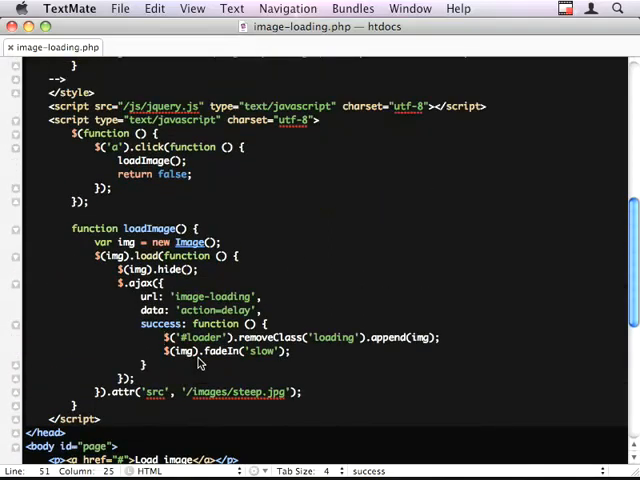
mouse_move(322, 404)
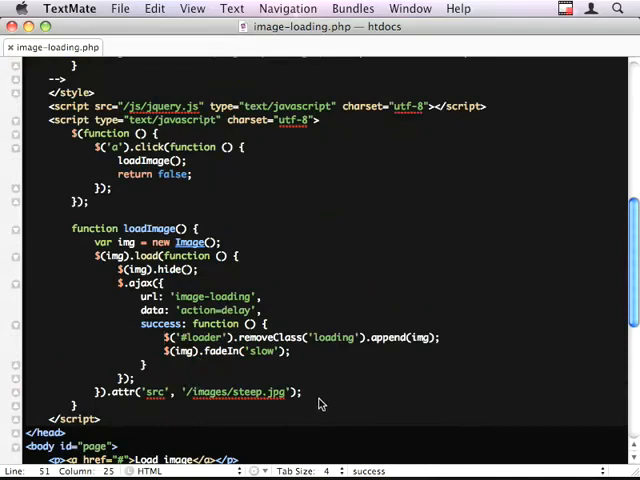
mouse_move(248, 214)
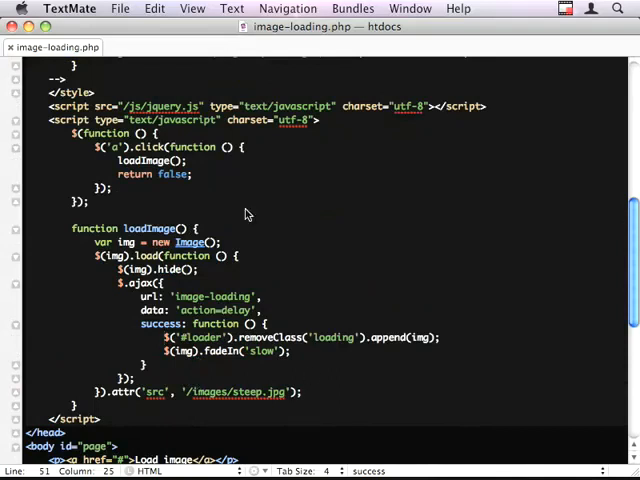